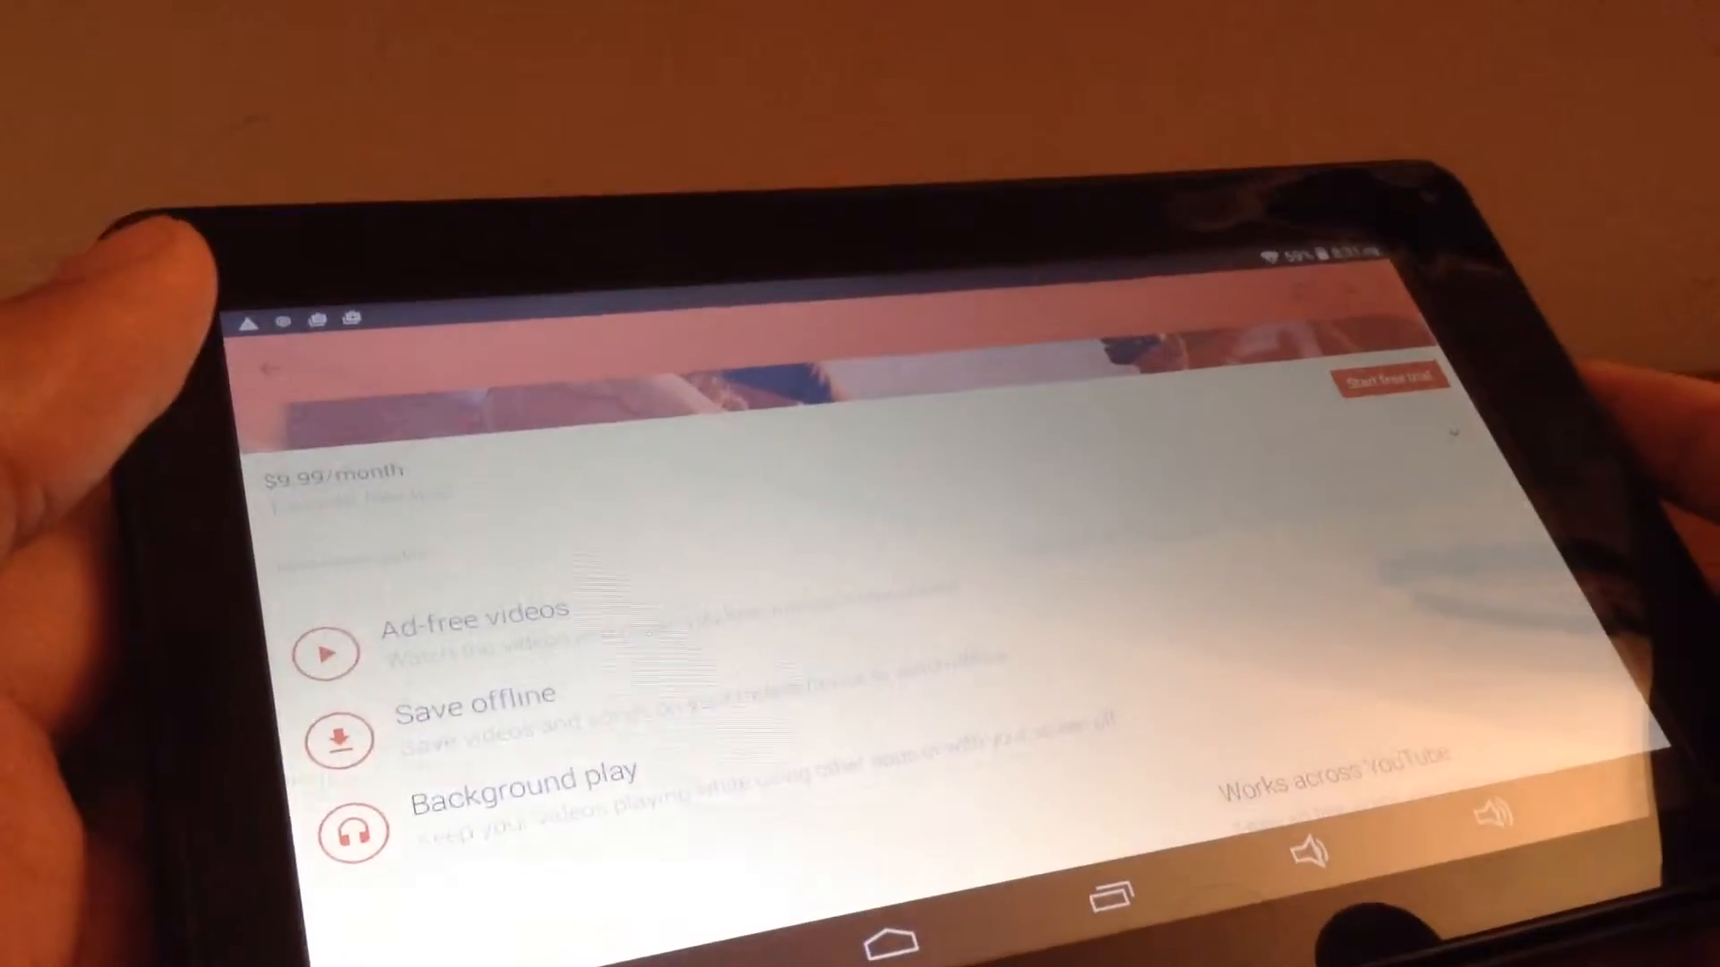
- Leave the YouTube Red signup page, reopen the YouTube app and show the Account options
{"action": "scroll", "scroll_direction": "down", "scroll_amount": 3}
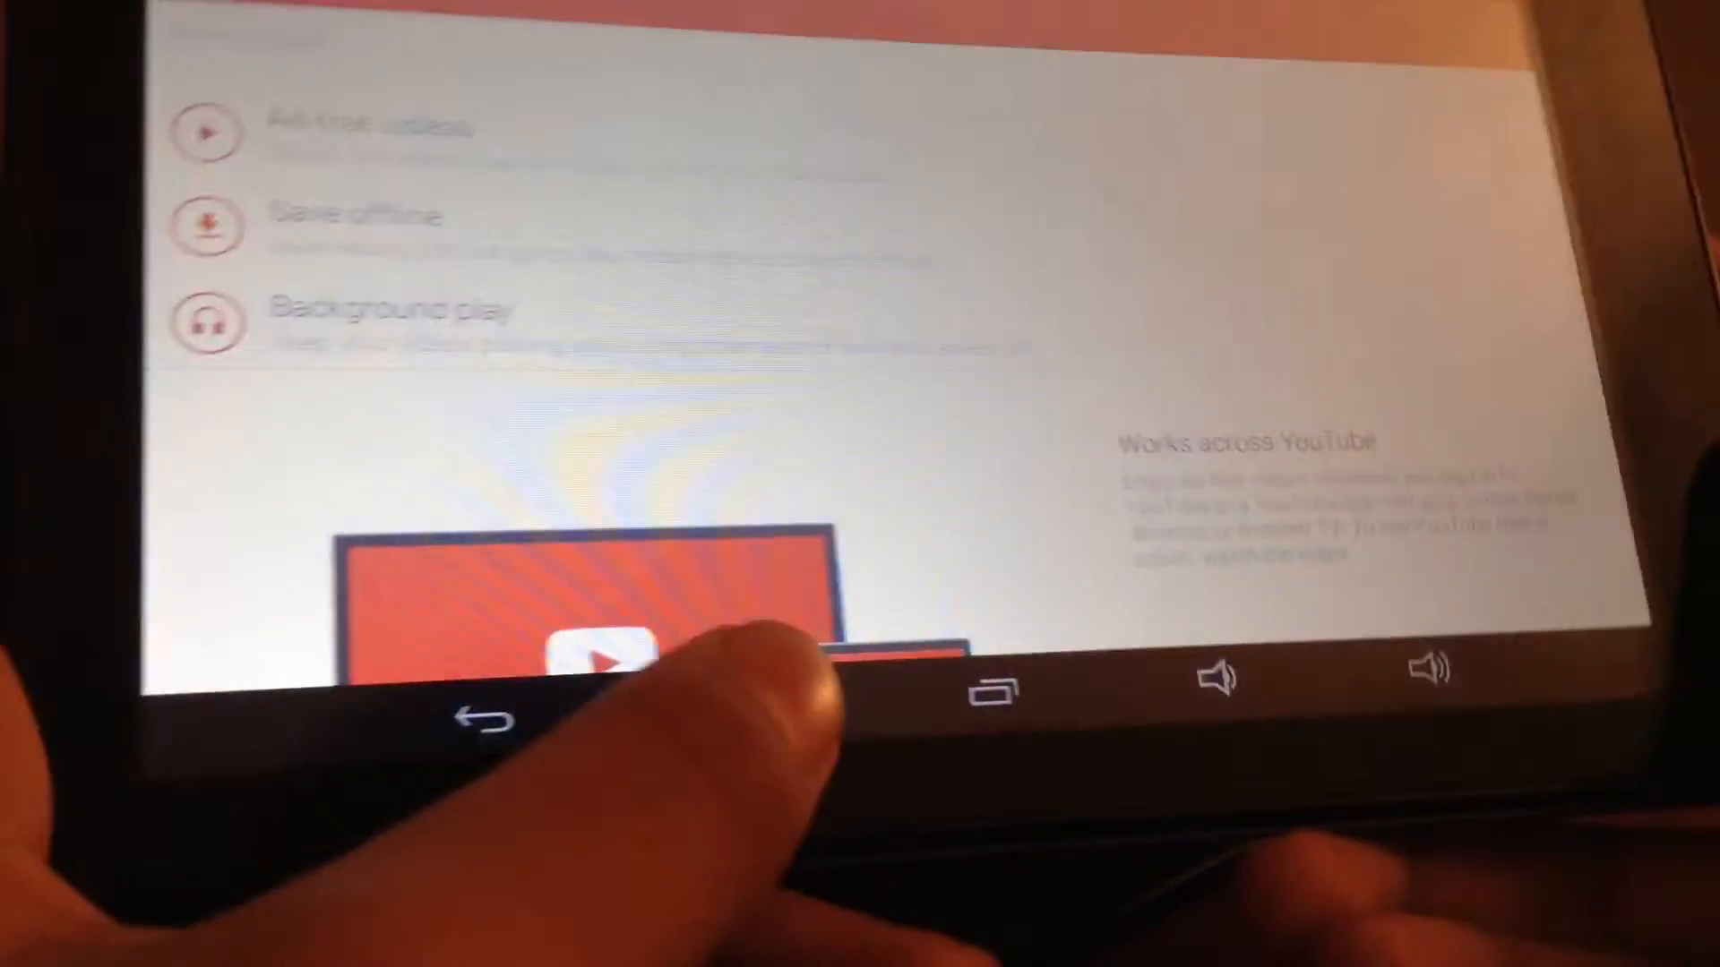
{"action": "left_click", "coordinate": [460, 717]}
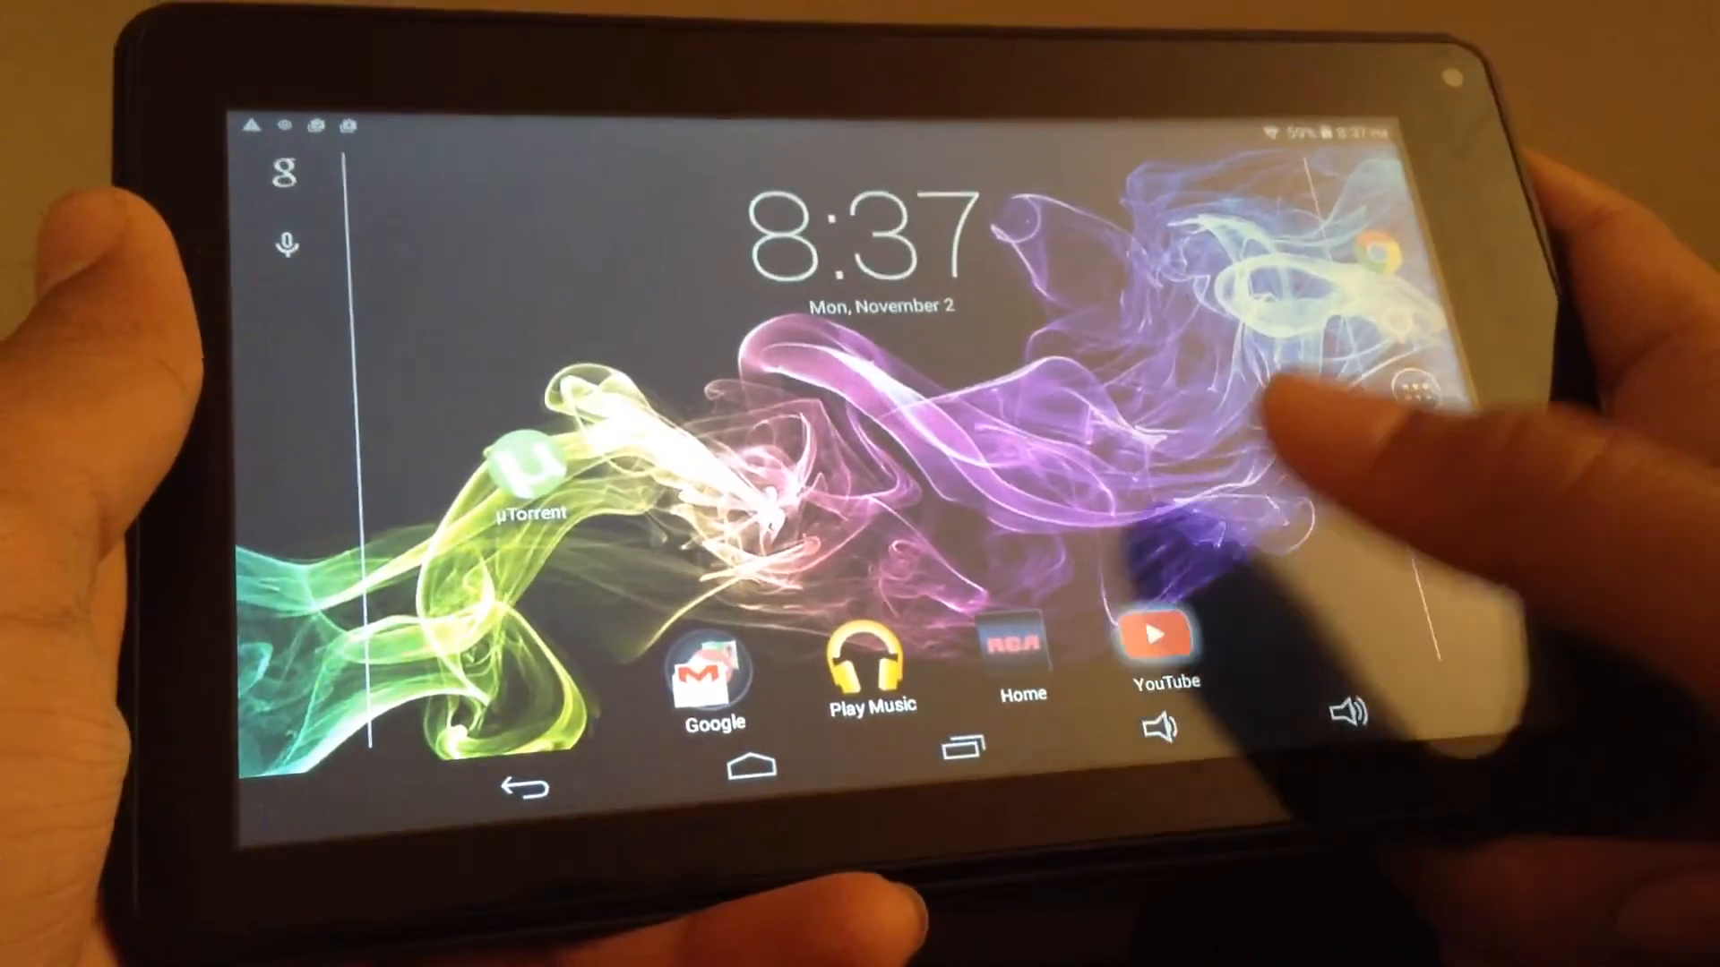
{"action": "left_click", "coordinate": [1155, 636]}
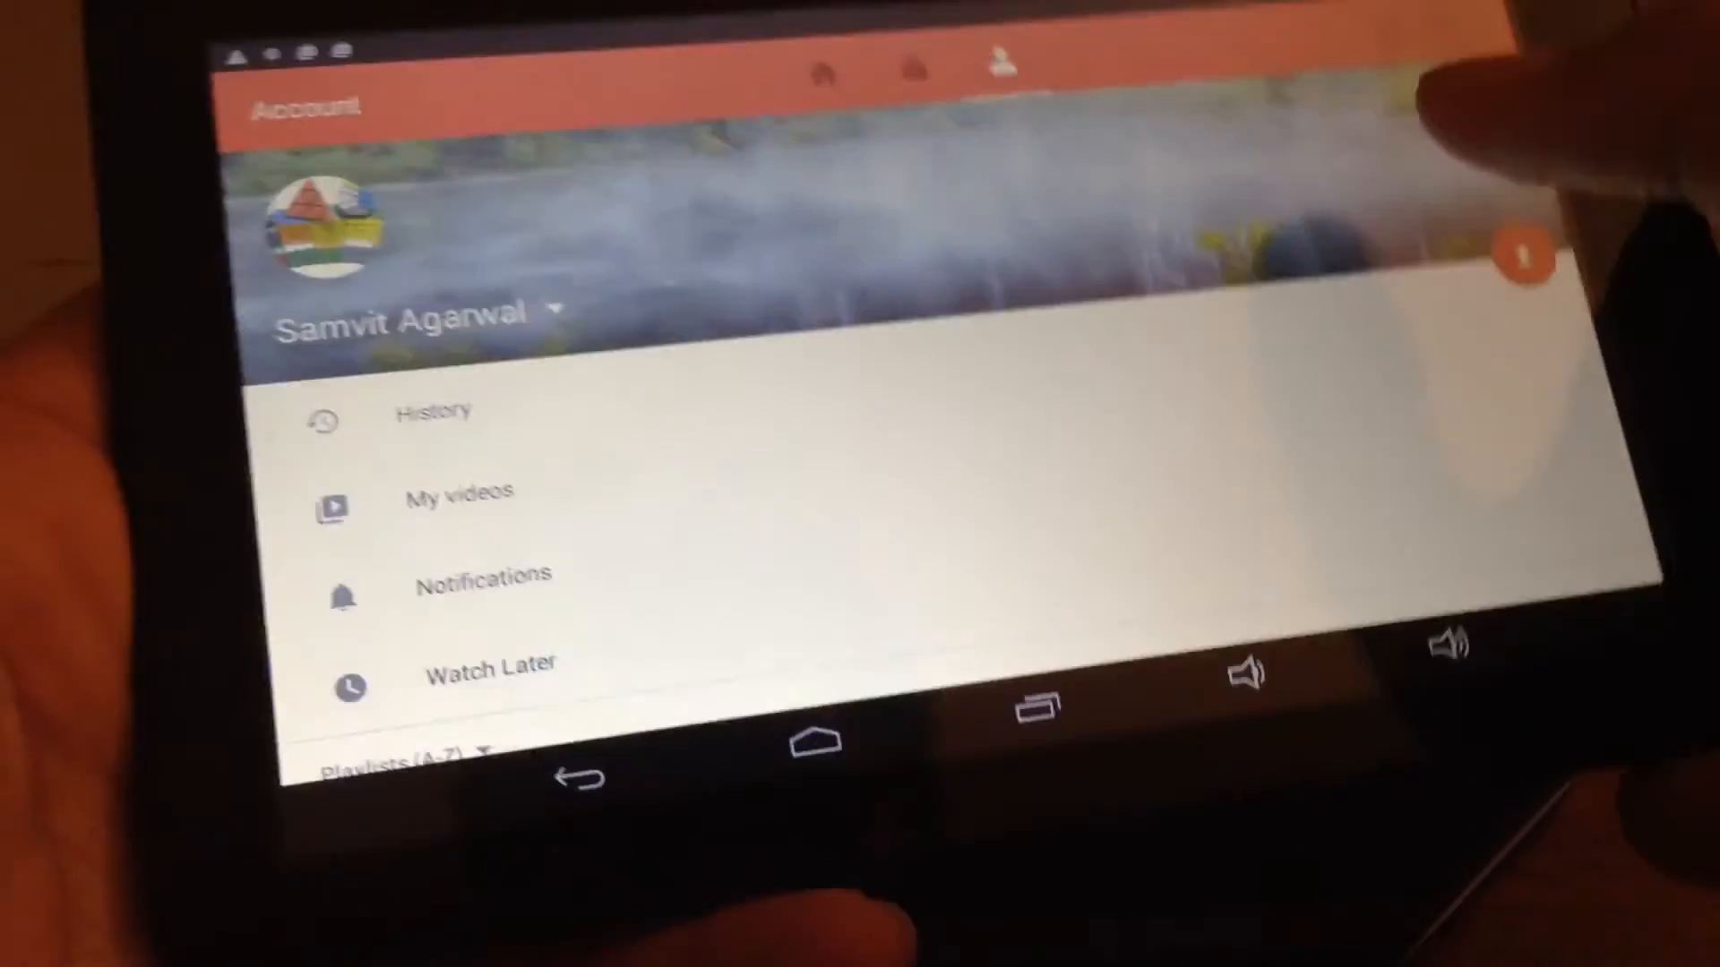
{"action": "left_click", "coordinate": [843, 175]}
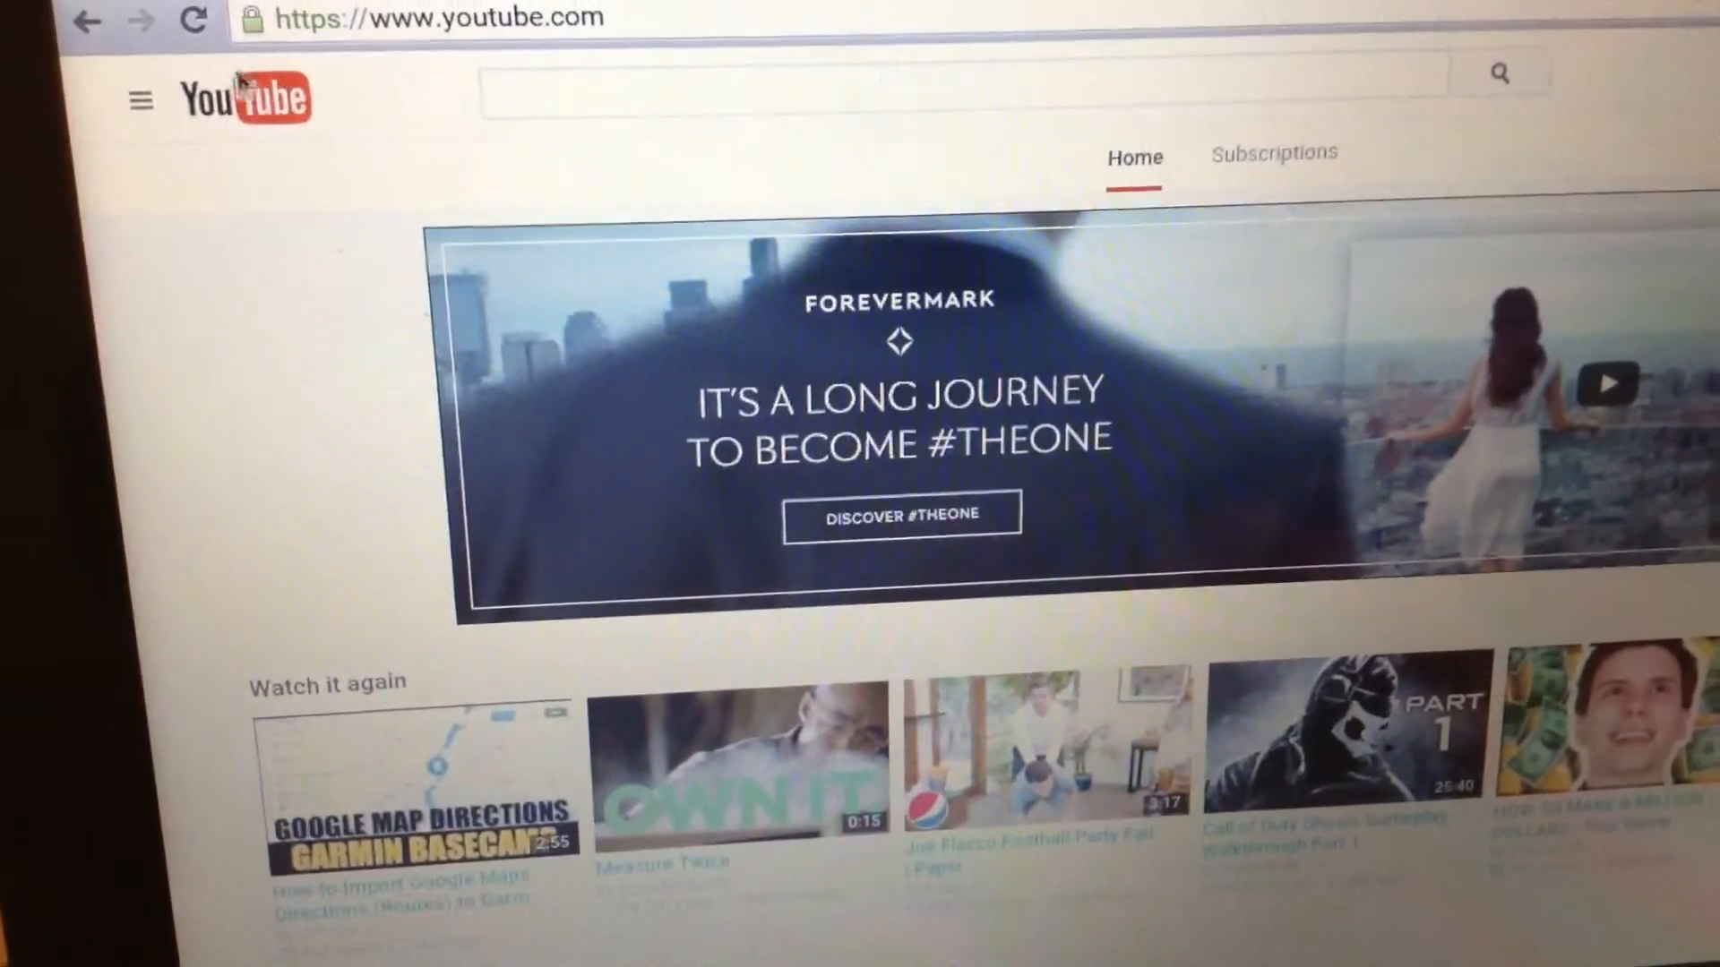
- Start the YouTube Red free trial to reach 'Begin your purchase', then dismiss the dialog
{"action": "left_click", "coordinate": [139, 101]}
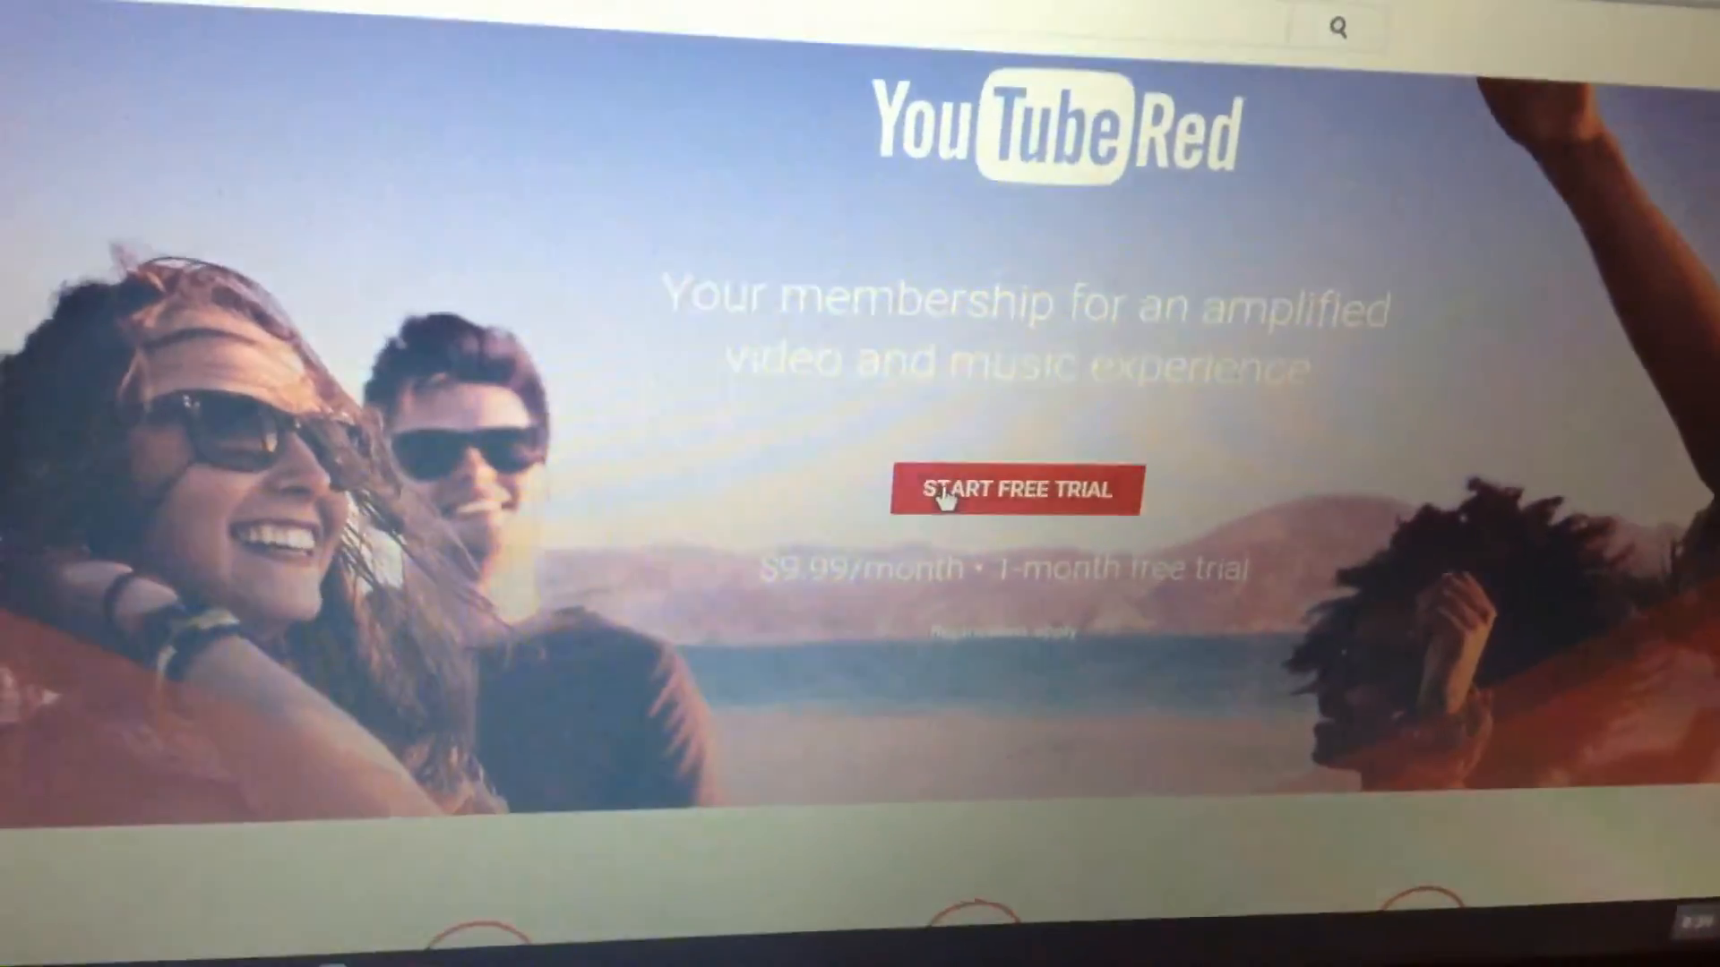
{"action": "left_click", "coordinate": [1014, 491]}
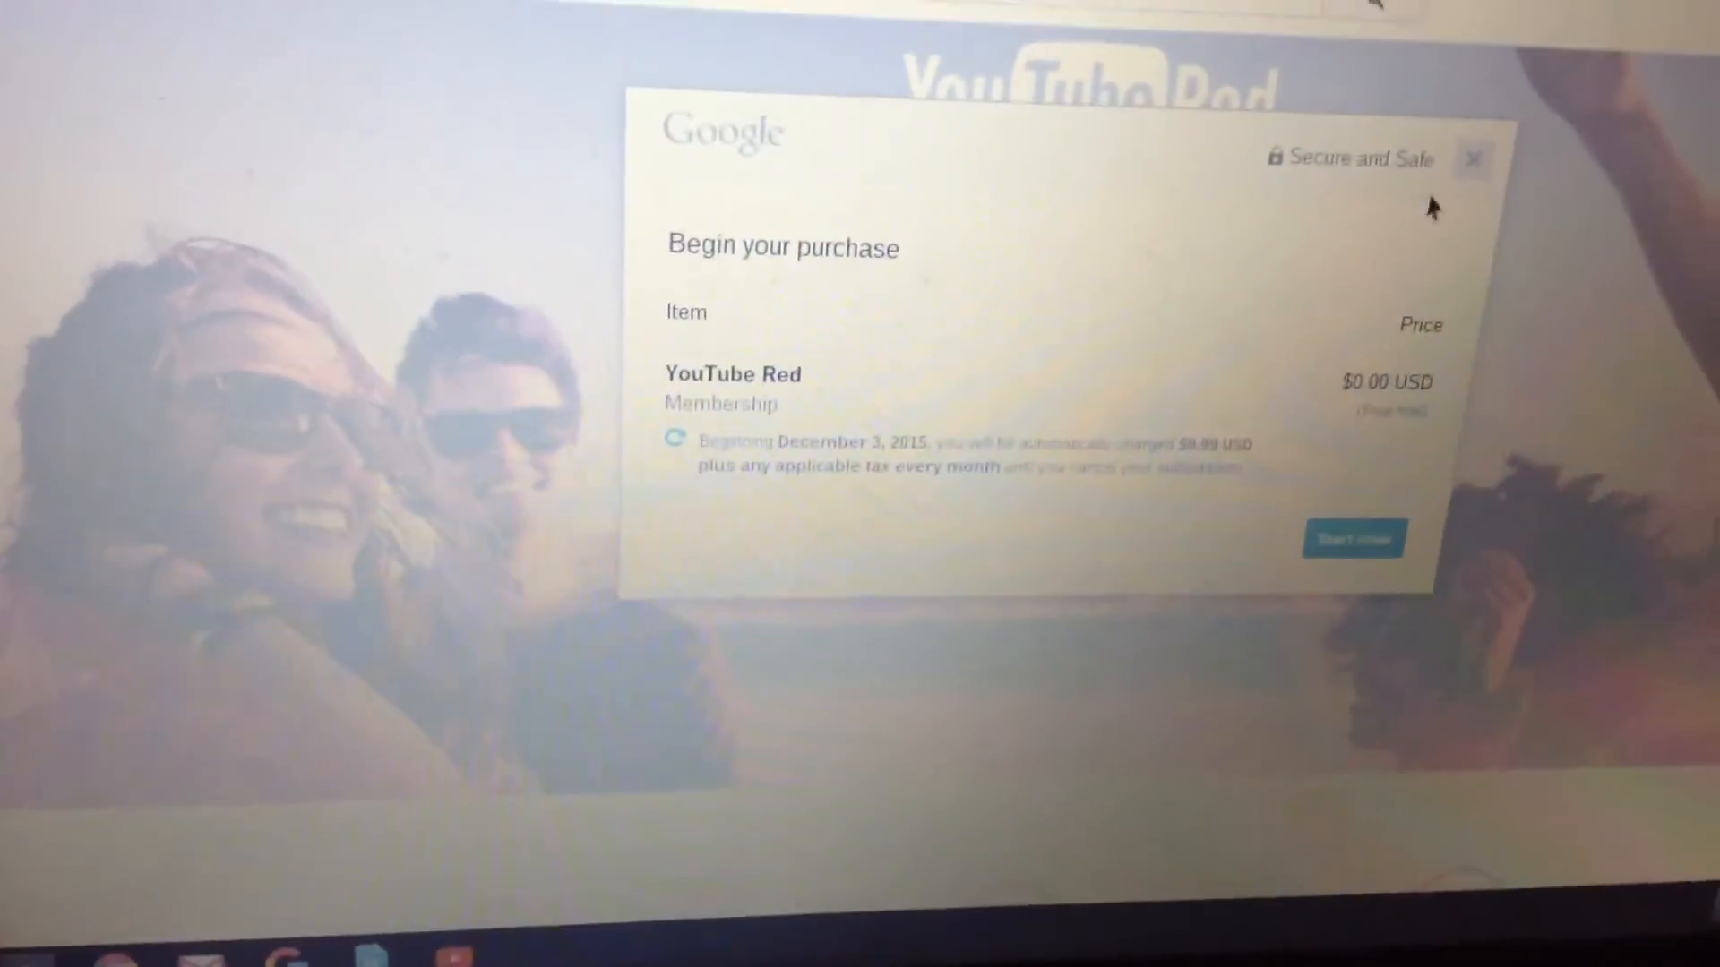
{"action": "left_click", "coordinate": [1475, 160]}
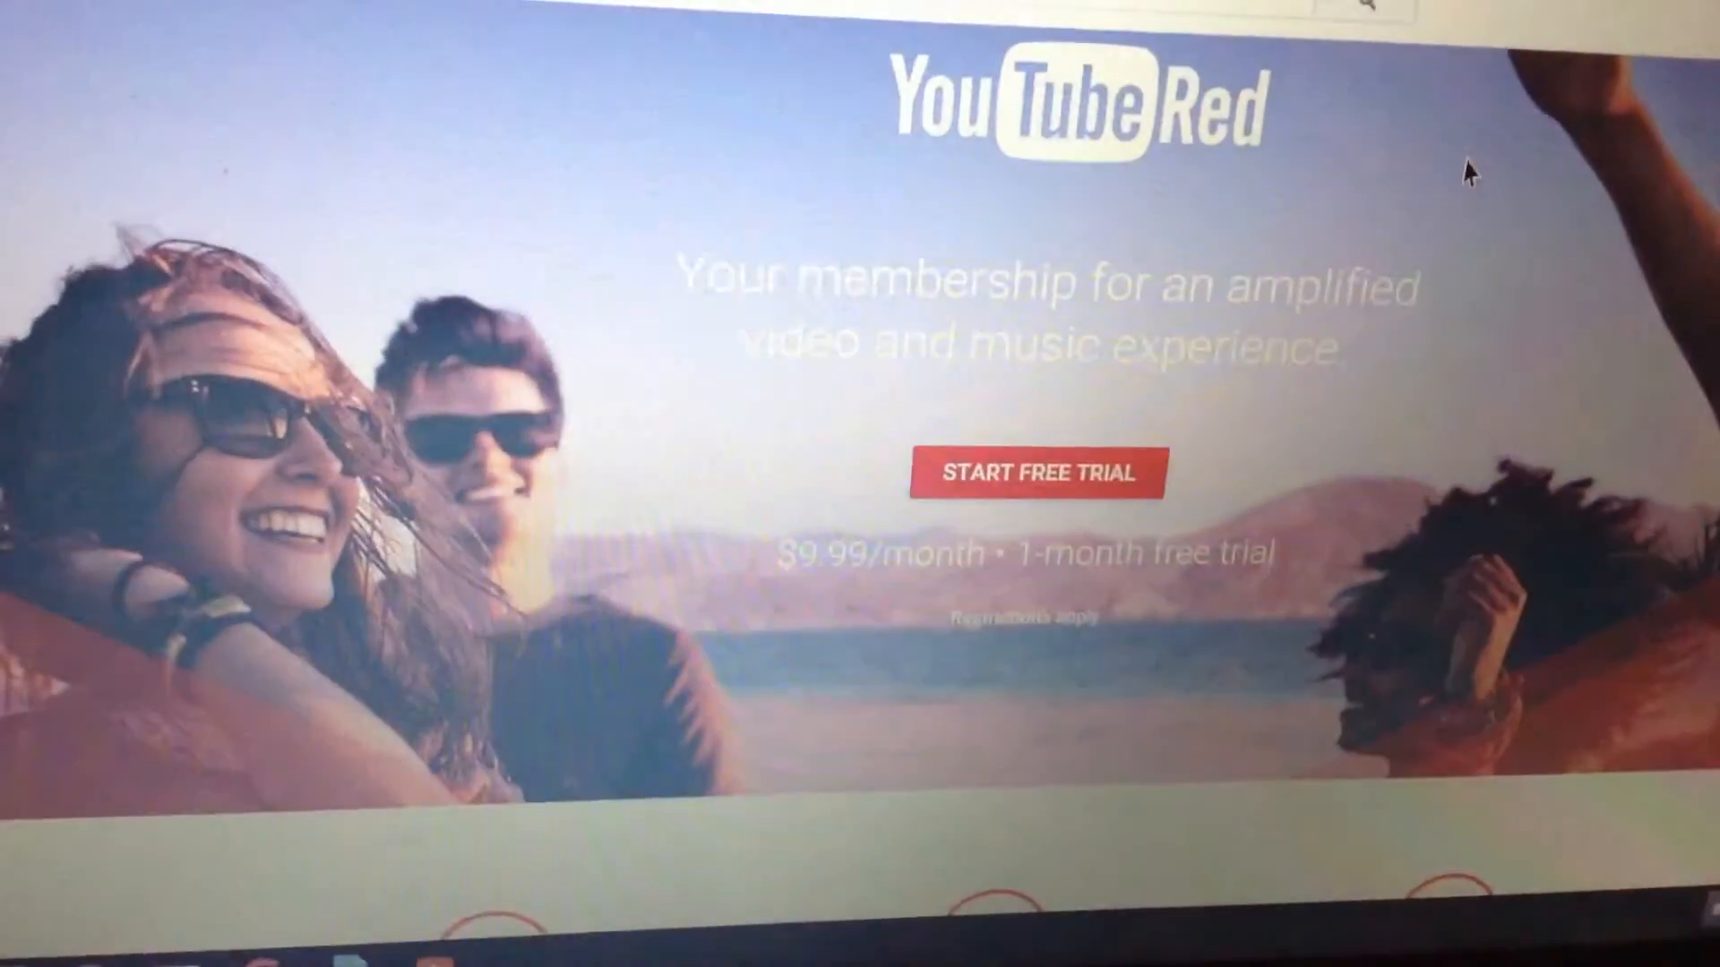